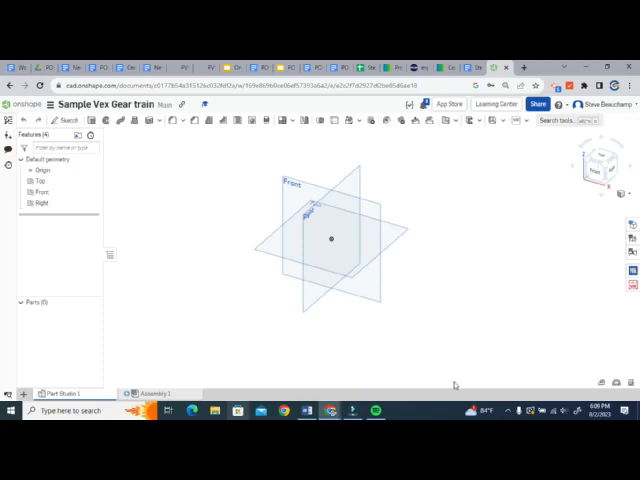
{"action": "mouse_move", "coordinate": [504, 306]}
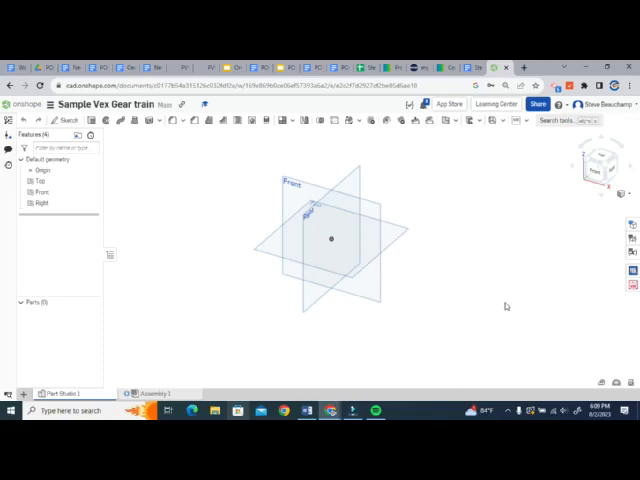
{"action": "mouse_move", "coordinate": [504, 308]}
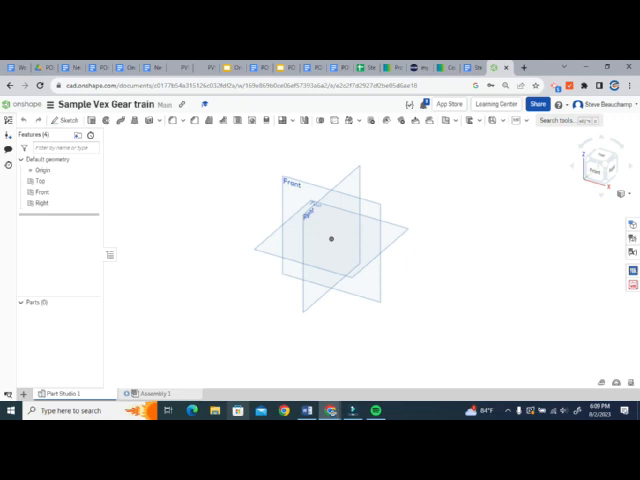
{"action": "mouse_move", "coordinate": [346, 336]}
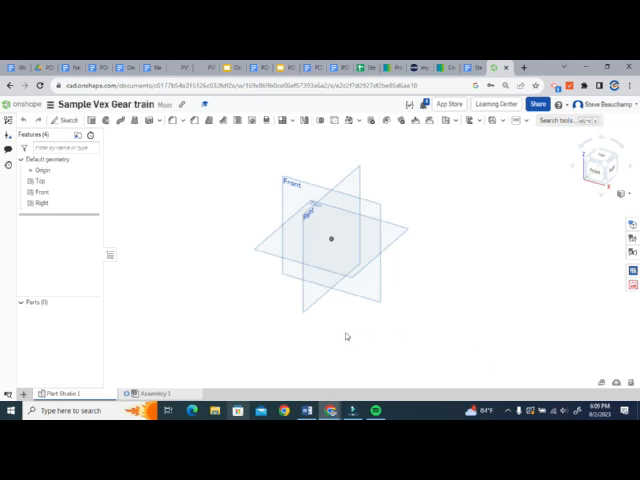
{"action": "mouse_move", "coordinate": [172, 144]}
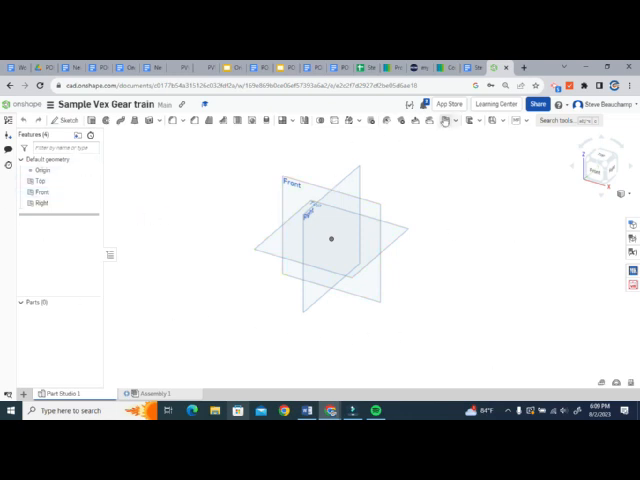
Visit the VEX V5 Parts Library store page, return to the gear train document and enter its assembly workspace
{"action": "left_click", "coordinate": [452, 104]}
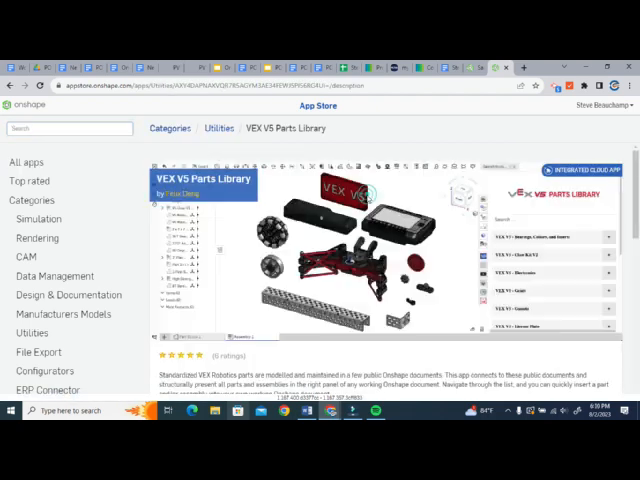
{"action": "left_click", "coordinate": [584, 356]}
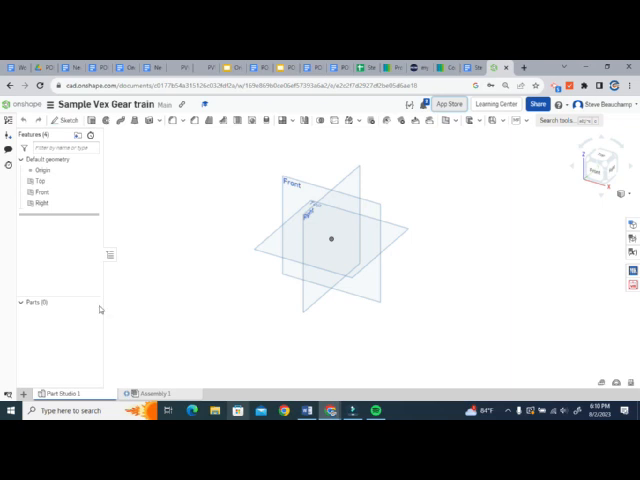
{"action": "left_click", "coordinate": [12, 392]}
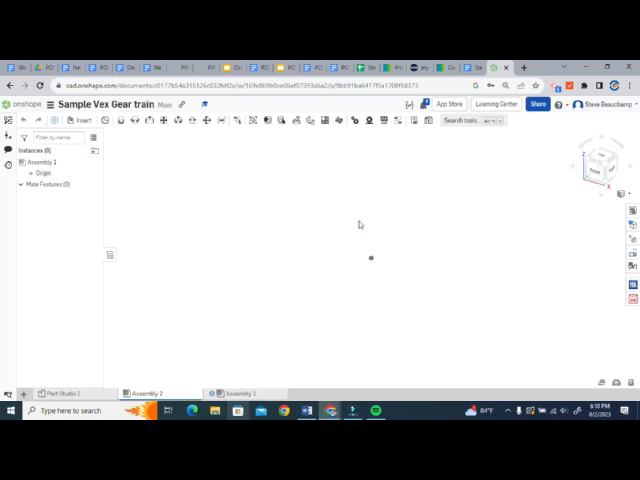
{"action": "mouse_move", "coordinate": [466, 384]}
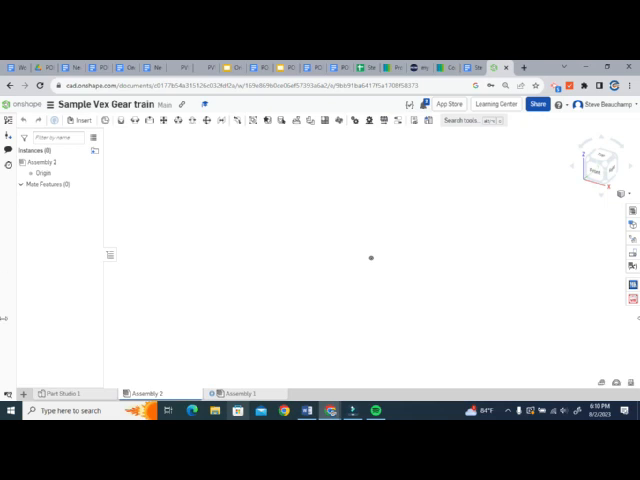
{"action": "mouse_move", "coordinate": [634, 300]}
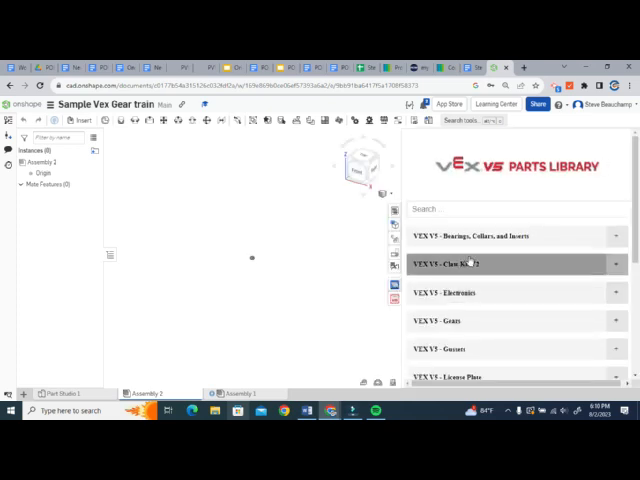
Place a perforated VEX V5 base plate from the parts library into the empty assembly
{"action": "scroll", "scroll_direction": "down", "scroll_amount": 3}
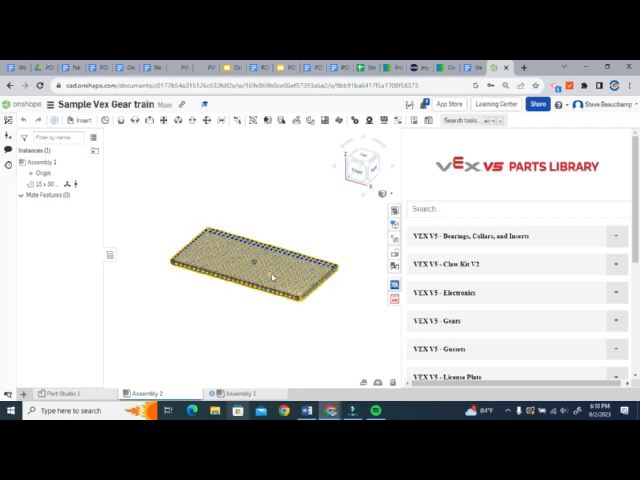
{"action": "left_click_drag", "start_coordinate": [268, 268], "coordinate": [238, 168]}
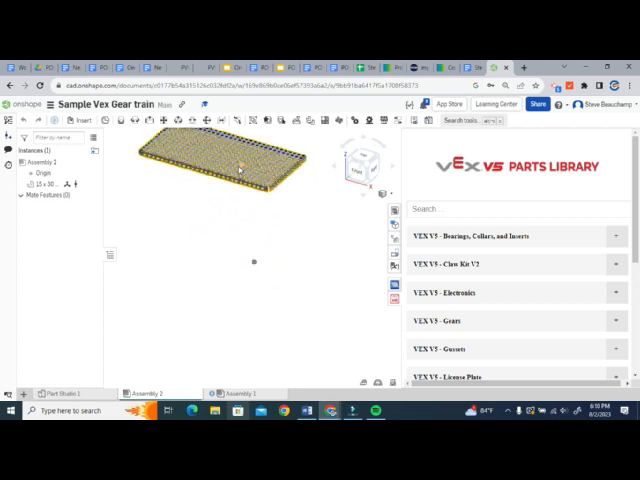
{"action": "scroll", "scroll_direction": "down", "scroll_amount": 3}
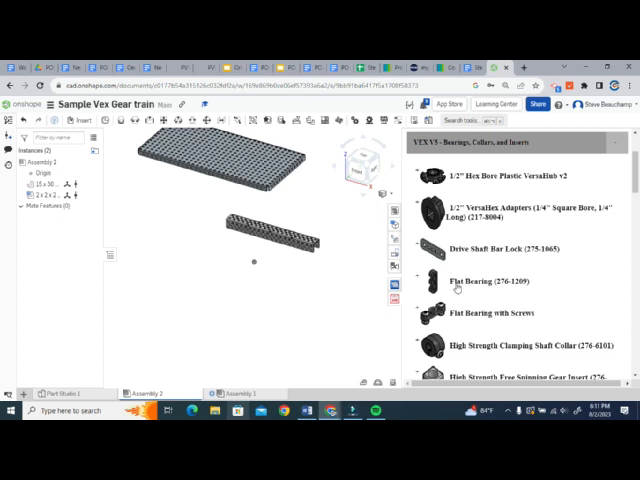
Insert a Flat Bearing from Bearings, Collars and Inserts beside the long channel
{"action": "left_click", "coordinate": [474, 312]}
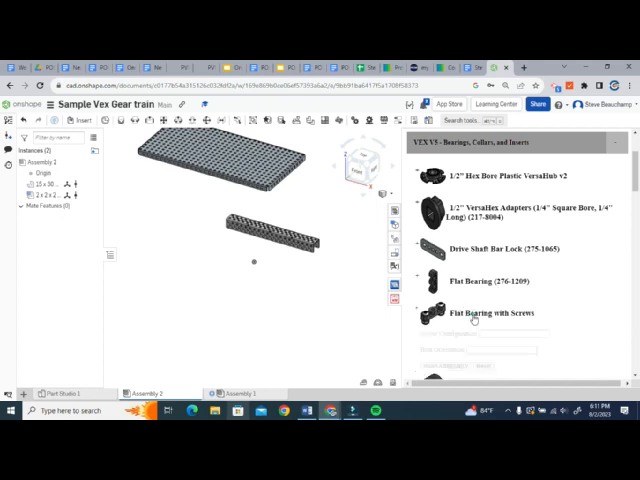
{"action": "left_click", "coordinate": [476, 312]}
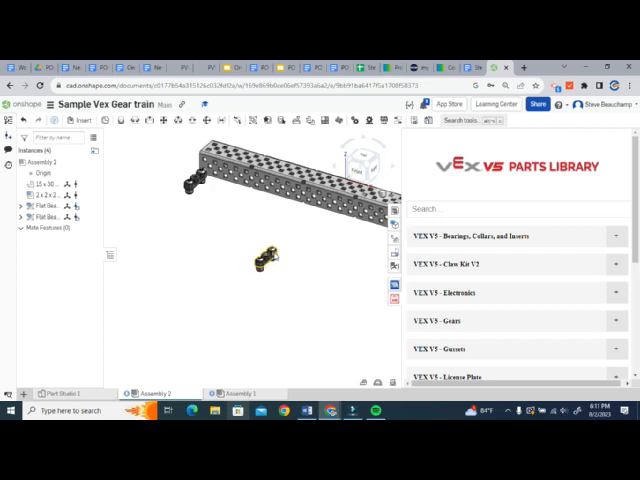
Add a flat gusset from the gussets category and bring the gusset list back up
{"action": "scroll", "scroll_direction": "down", "scroll_amount": 3}
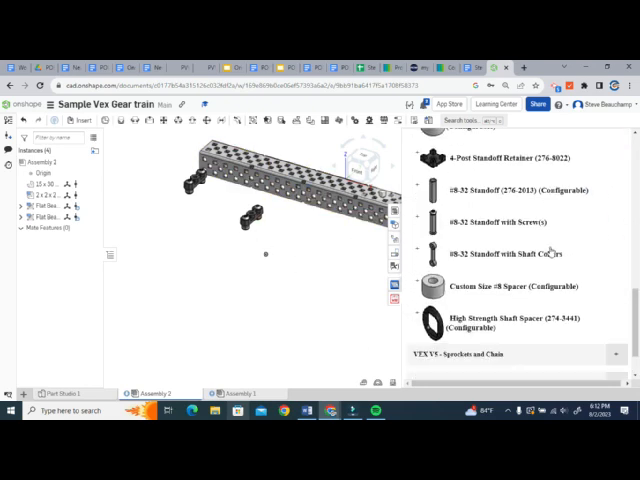
{"action": "scroll", "scroll_direction": "up", "scroll_amount": 3}
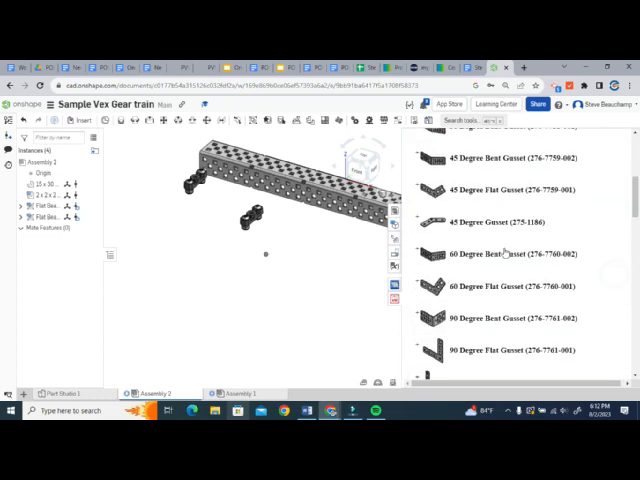
{"action": "scroll", "scroll_direction": "down", "scroll_amount": 3}
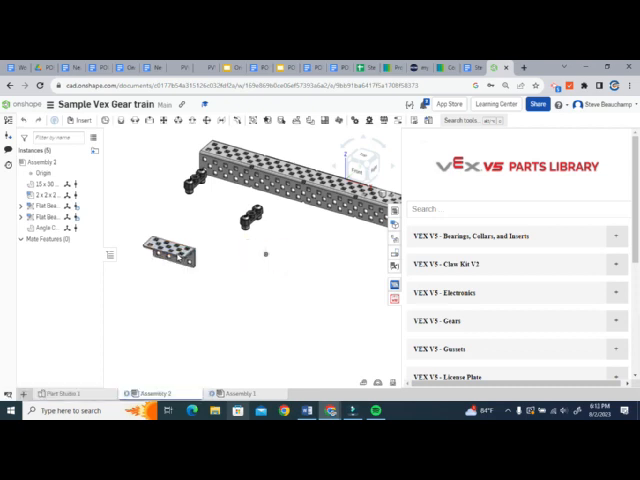
{"action": "left_click", "coordinate": [516, 348]}
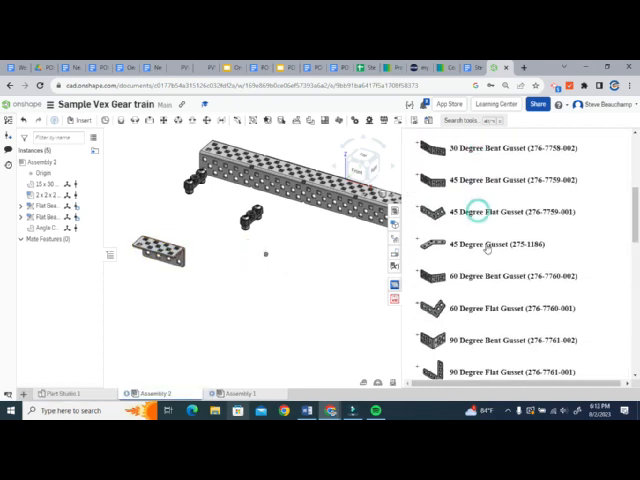
{"action": "scroll", "scroll_direction": "down", "scroll_amount": 3}
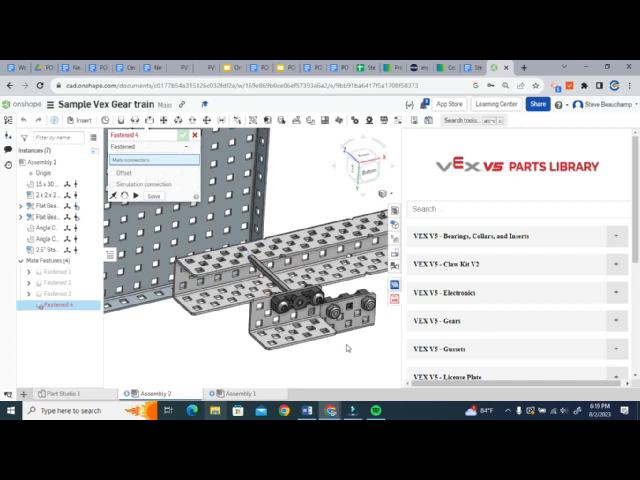
{"action": "mouse_move", "coordinate": [348, 344]}
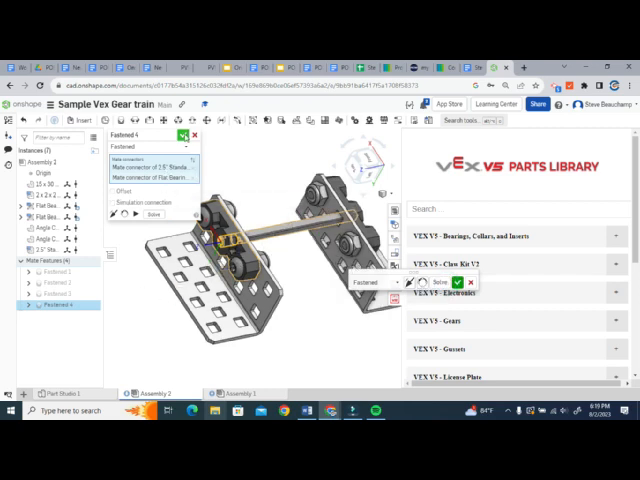
Accept the Fastened mates holding the shaft and bearings between the two gussets
{"action": "left_click", "coordinate": [456, 280]}
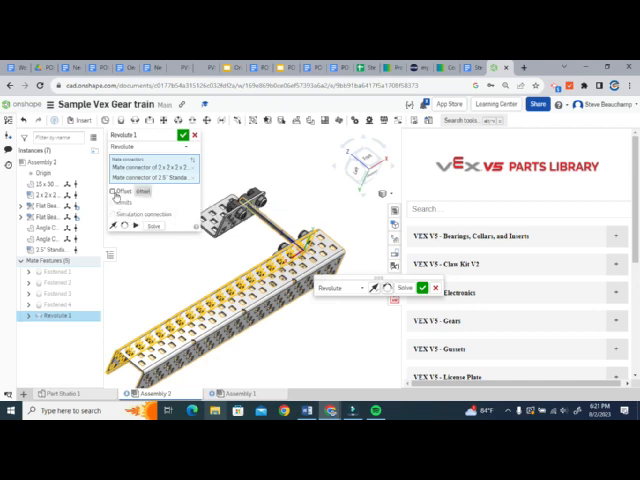
Pick the connection point joining the long channel to the base plate for the revolute mate
{"action": "left_click", "coordinate": [112, 192]}
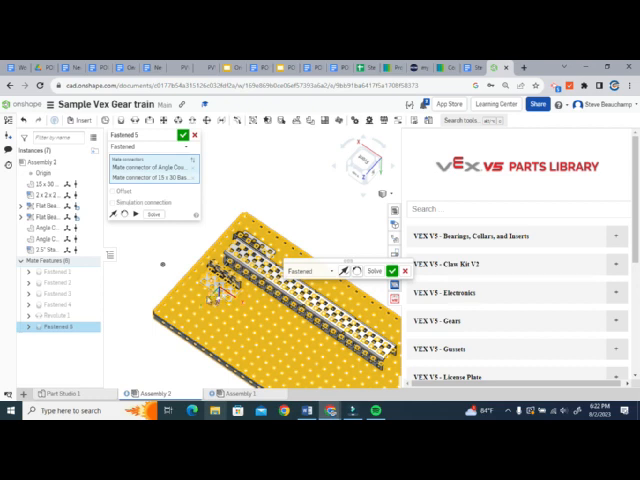
Enable Offset on the fastened mate between the channel and base plate
{"action": "left_click", "coordinate": [112, 192]}
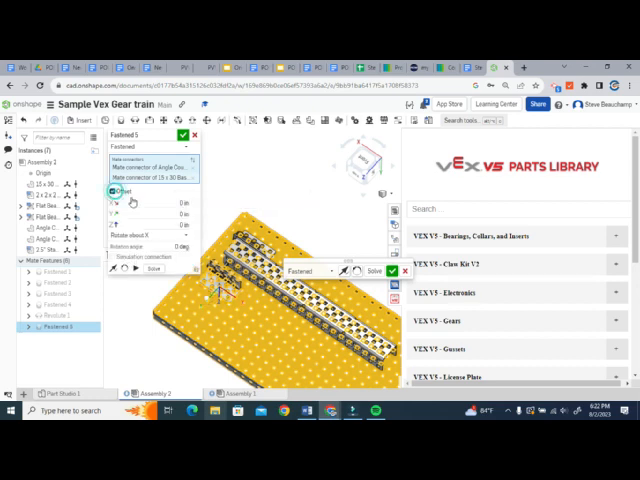